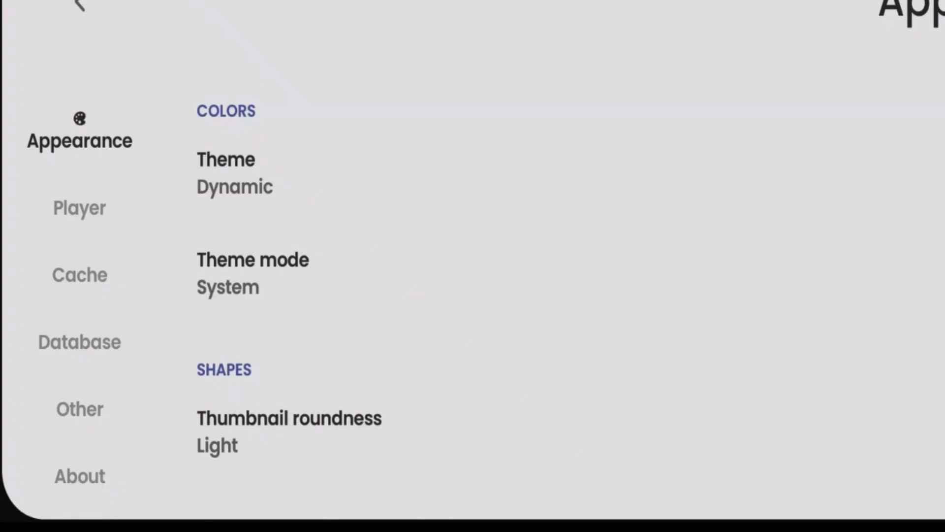
- Follow the About link to the vfsfitvnm/ViMusic repository on GitHub
{"action": "left_click", "coordinate": [78, 476]}
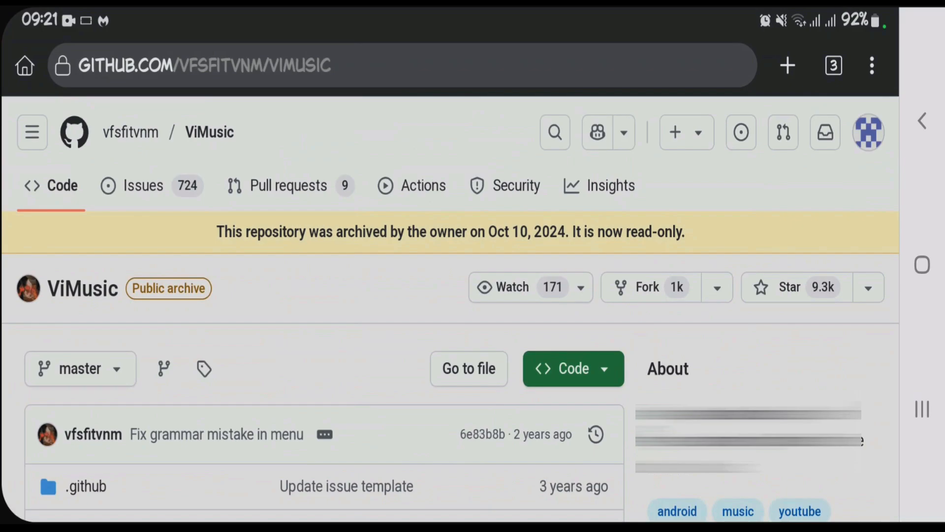
- Go through ViMusic's 1k forks list to the 25huizengek1/vitune fork
{"action": "scroll", "scroll_direction": "down", "scroll_amount": 3}
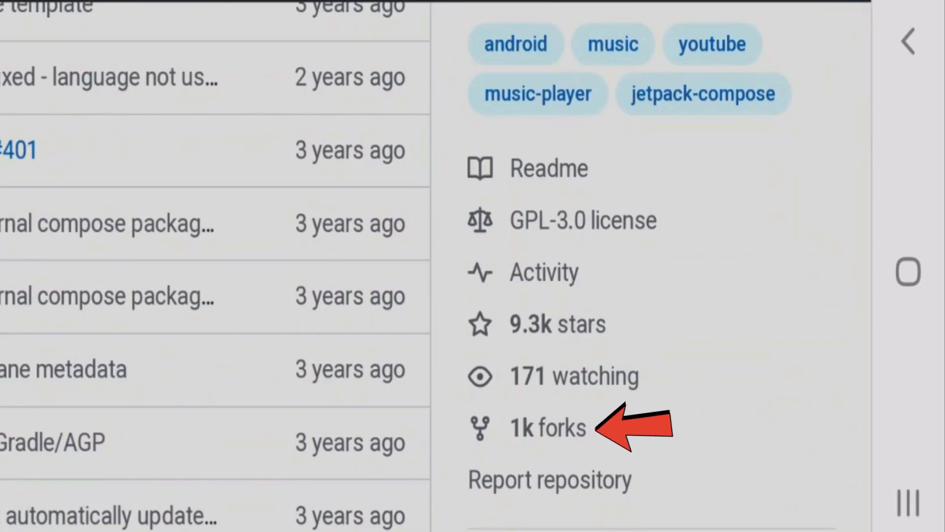
{"action": "left_click", "coordinate": [548, 429]}
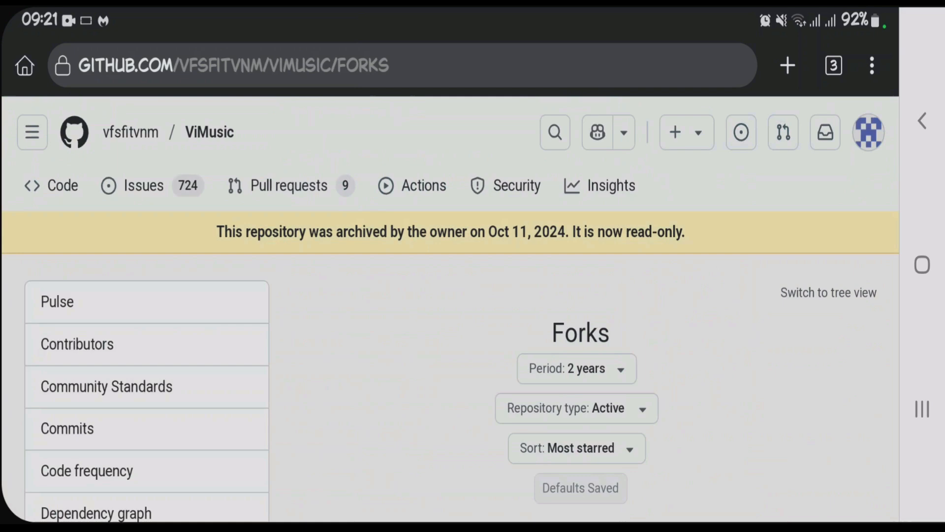
{"action": "scroll", "scroll_direction": "down", "scroll_amount": 3}
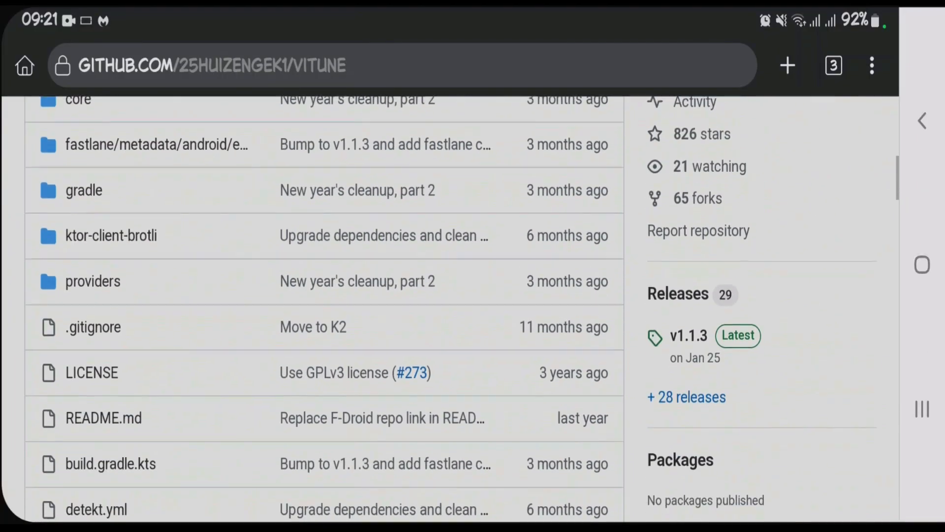
- Download app.vitune.android_14.apk from the v1.1.3 release assets
{"action": "left_click", "coordinate": [688, 335]}
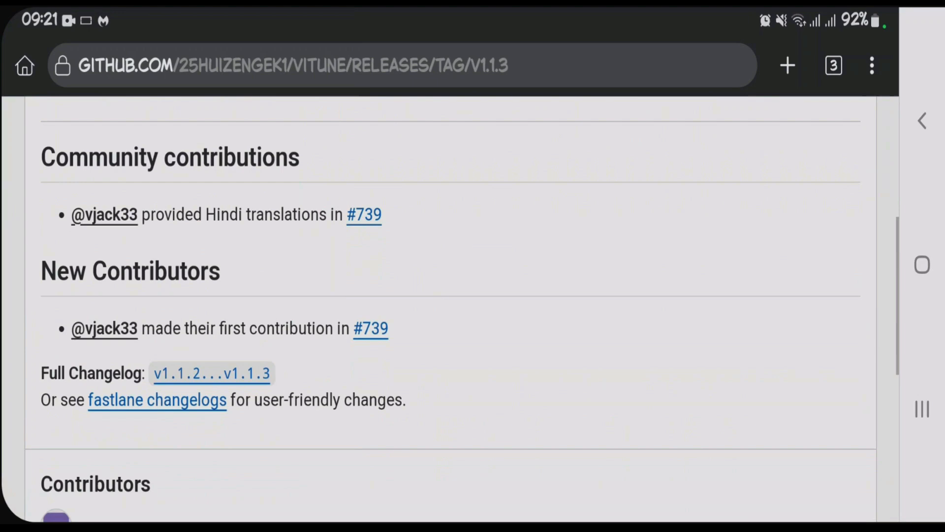
{"action": "scroll", "scroll_direction": "down", "scroll_amount": 3}
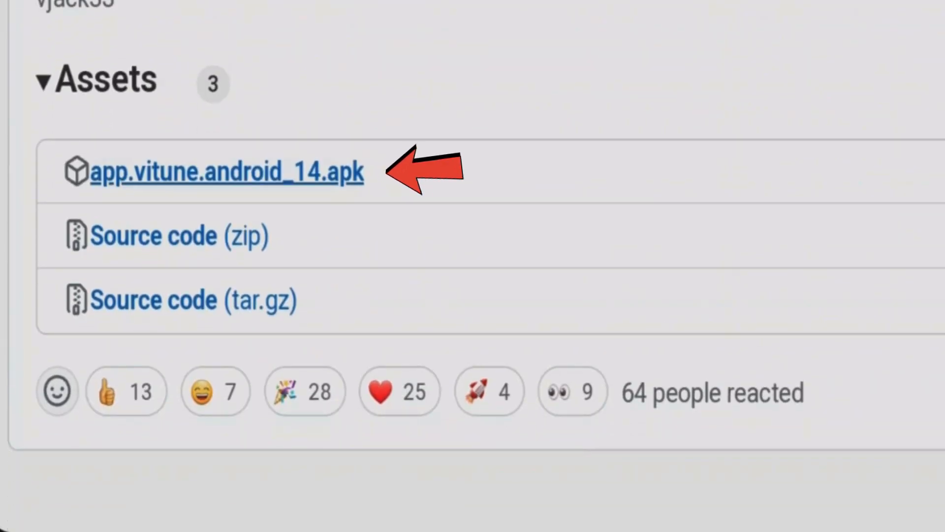
{"action": "left_click", "coordinate": [228, 171]}
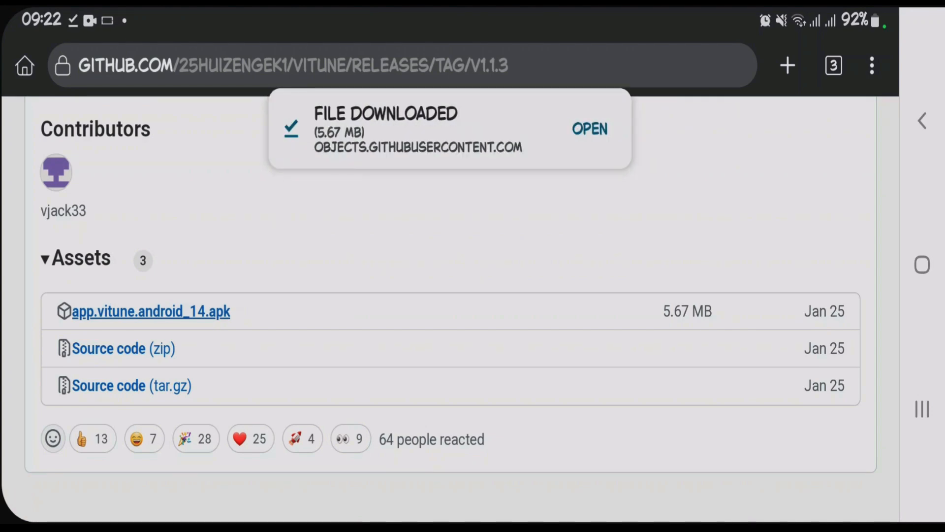
- Install ViTune from the downloaded APK and launch it
{"action": "left_click", "coordinate": [589, 129]}
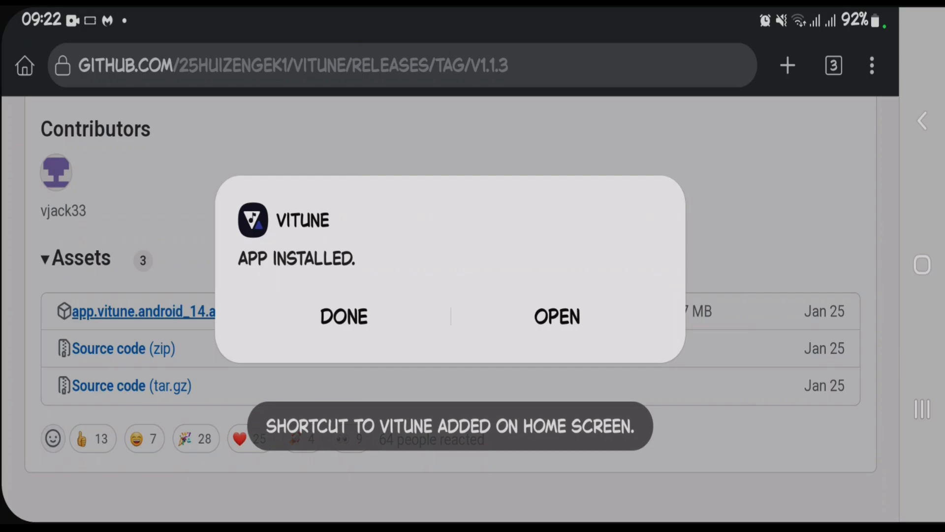
{"action": "left_click", "coordinate": [554, 317]}
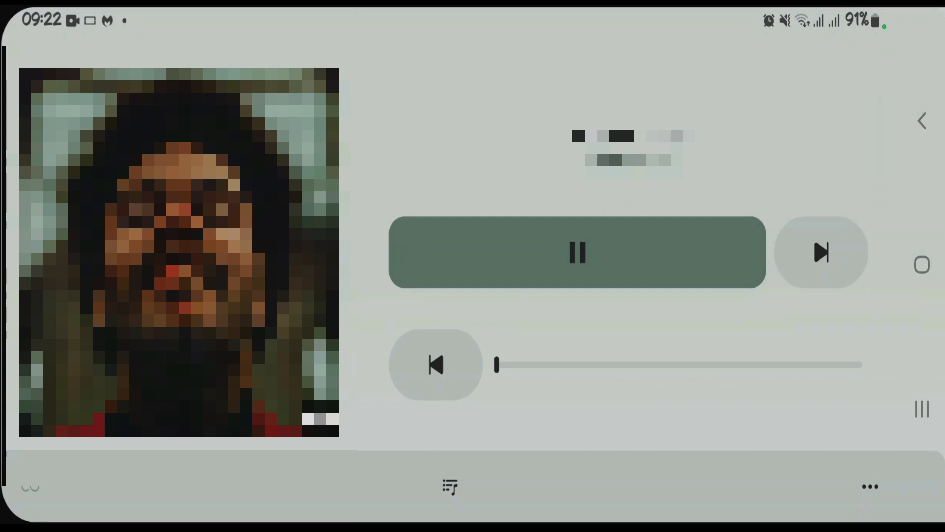
- Seek to about the middle of the playing song and pause playback
{"action": "left_click_drag", "start_coordinate": [497, 364], "coordinate": [696, 364]}
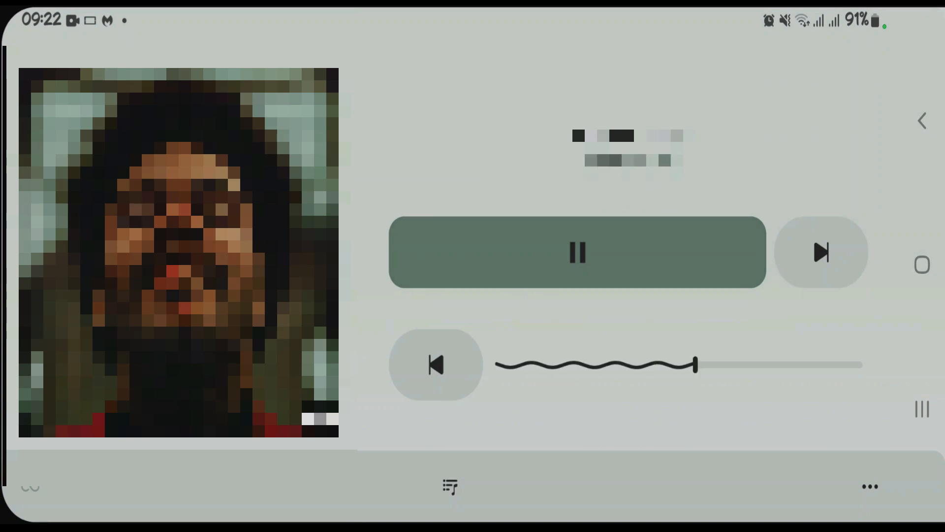
{"action": "left_click", "coordinate": [577, 252]}
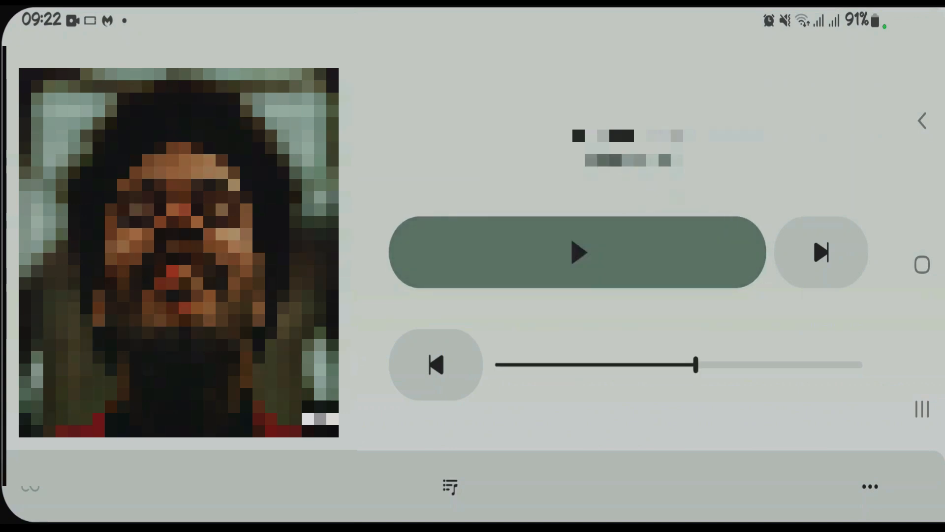